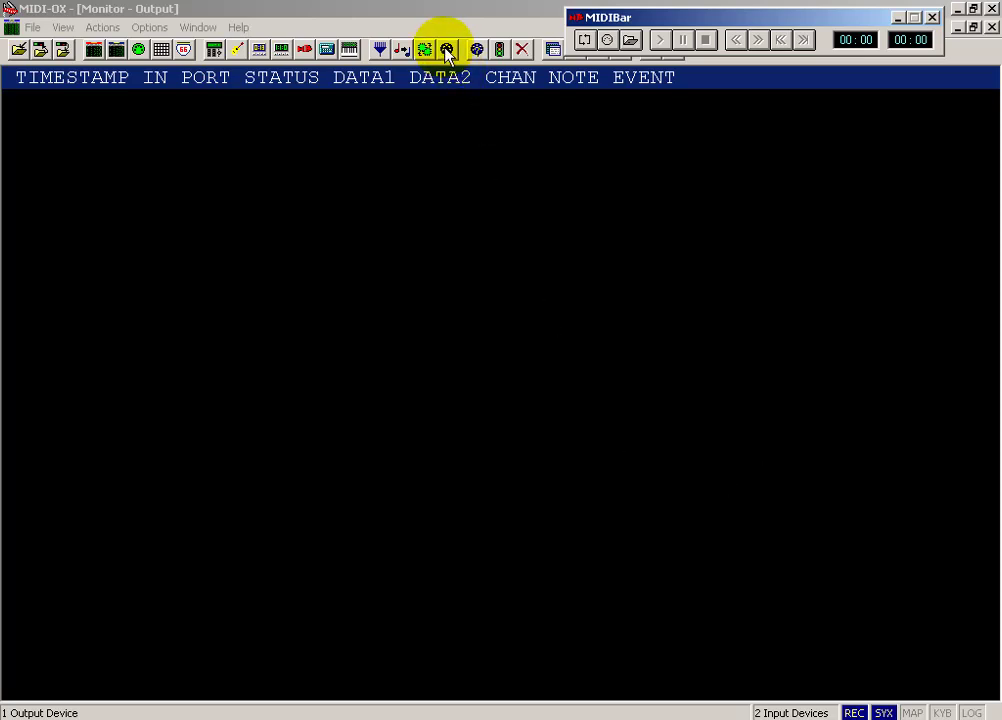
- Select inputs MIDI Yoke NT: 1 and In USB Midi 1x1, both mapped to Out USB Midi 1x1
{"action": "left_click", "coordinate": [446, 48]}
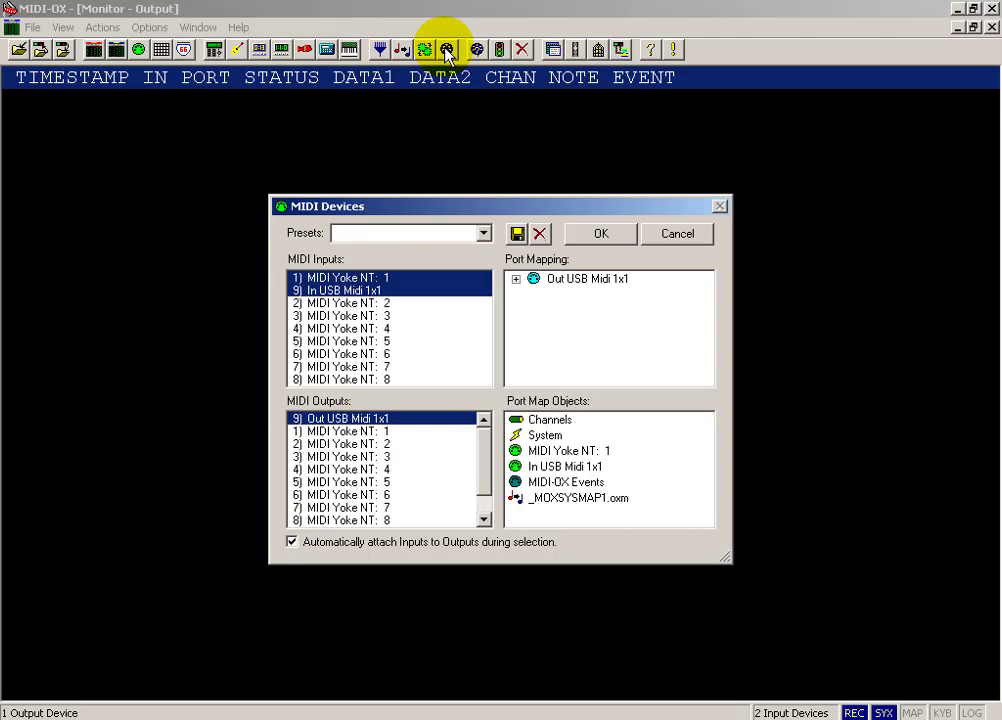
{"action": "mouse_move", "coordinate": [450, 290]}
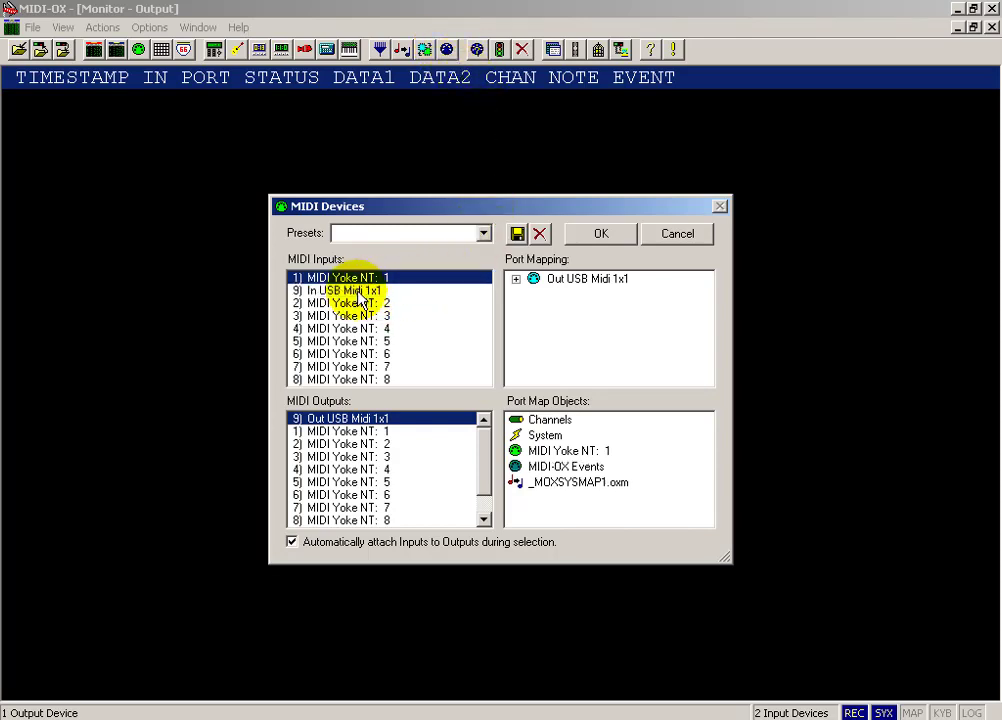
{"action": "left_click", "coordinate": [344, 290]}
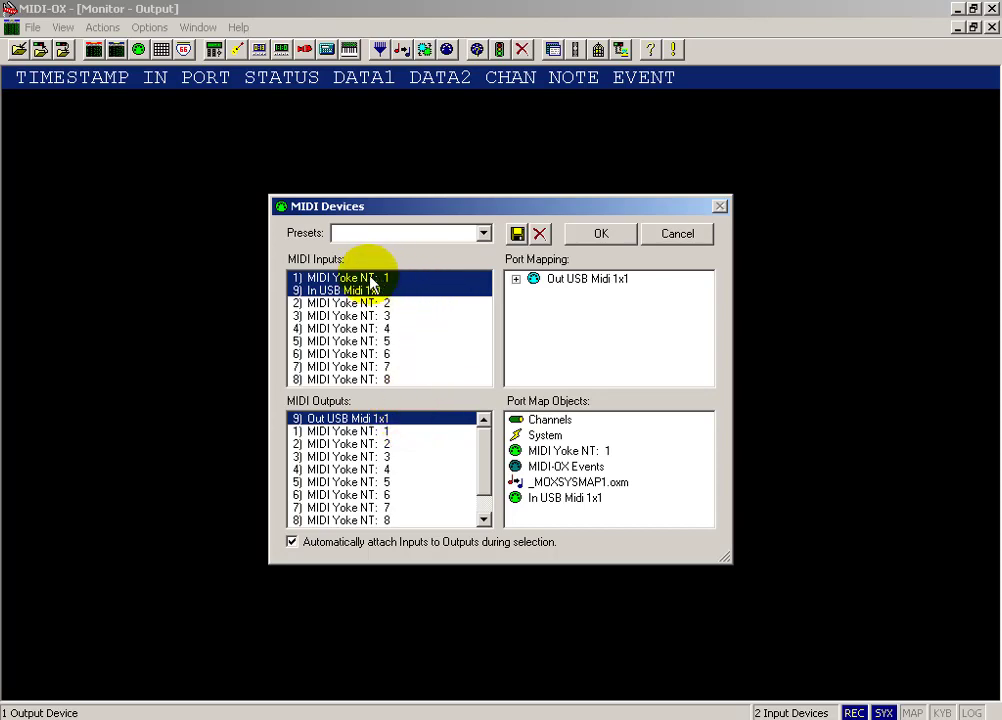
{"action": "left_click", "coordinate": [356, 290]}
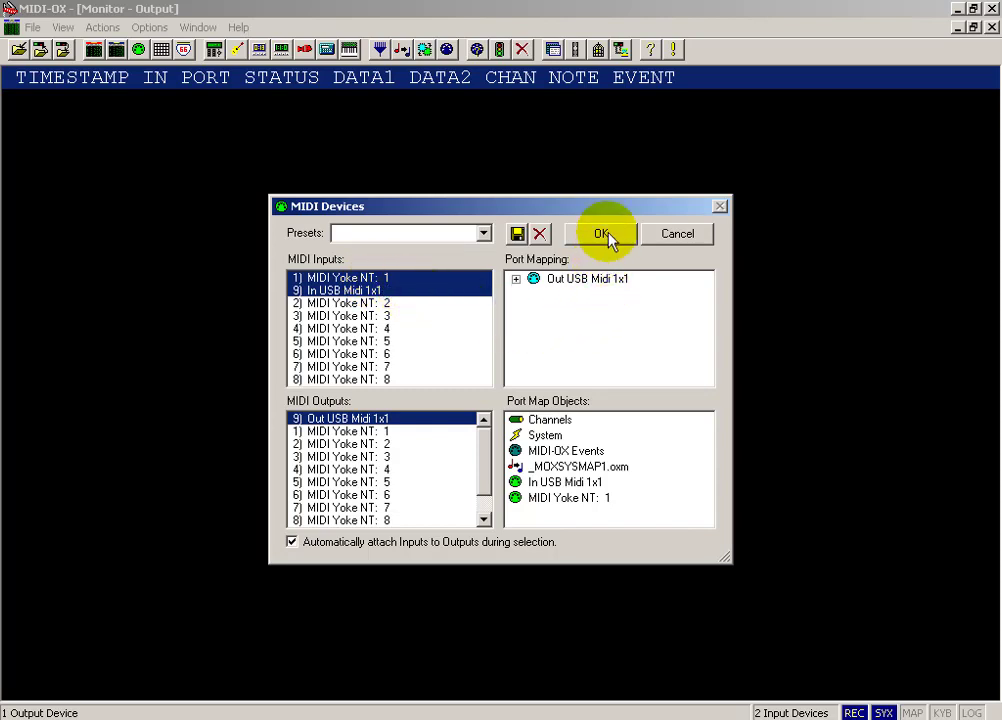
- Apply the device settings so the monitor logs ports reopened, and show MIDIBar again
{"action": "left_click", "coordinate": [600, 232]}
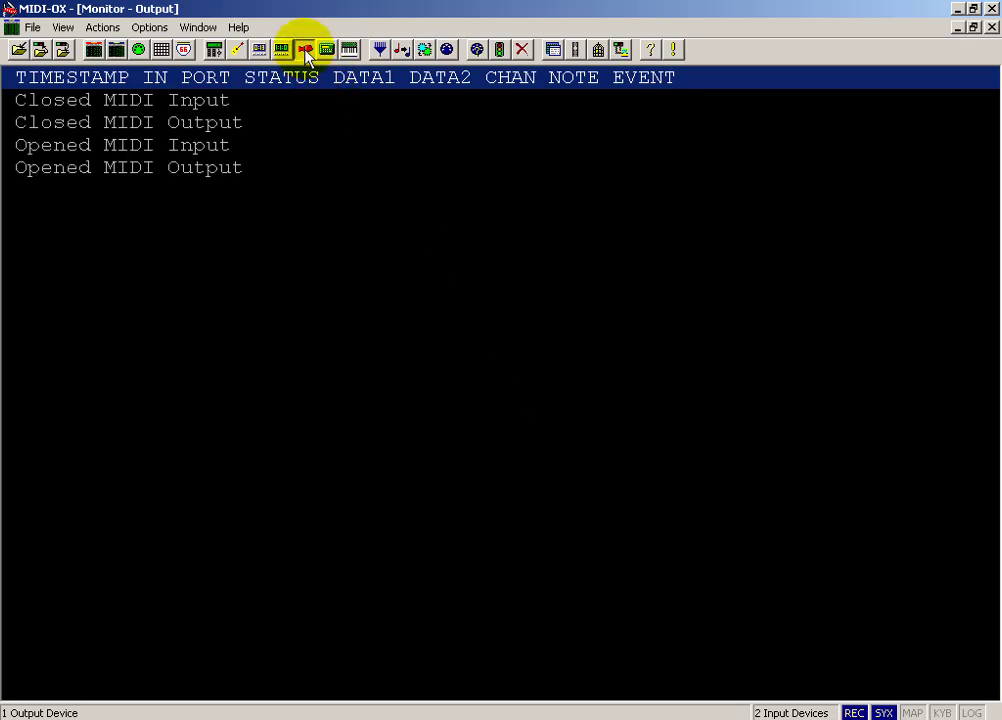
{"action": "left_click", "coordinate": [304, 48]}
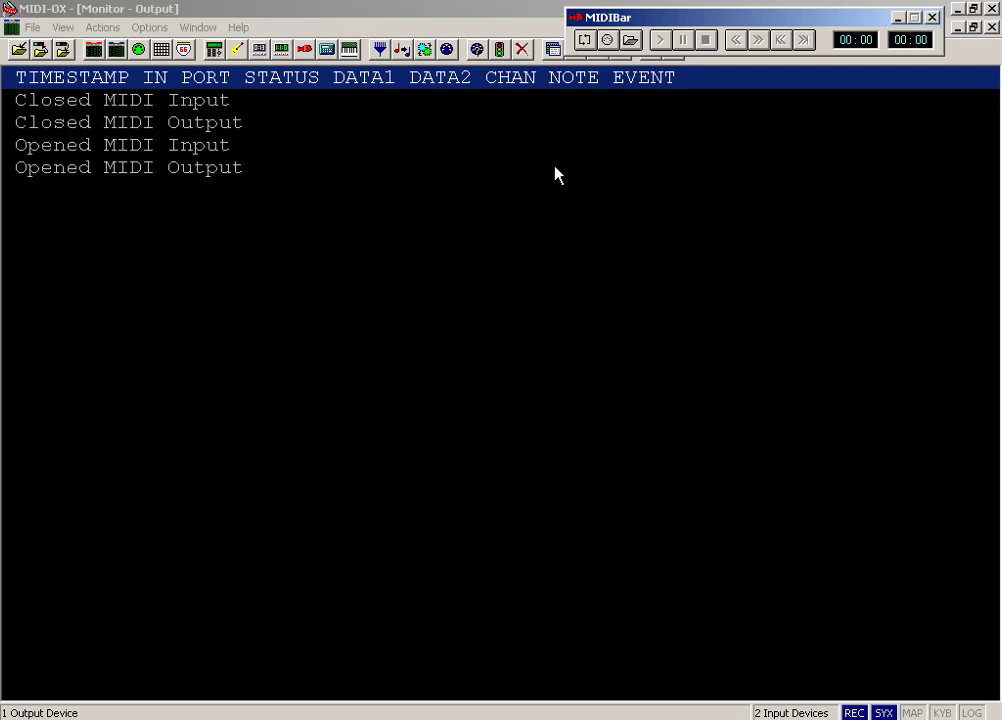
- Set MIDIBar's playback port to MIDI Yoke NT: 1 via the Select MCI Port dialog
{"action": "left_click", "coordinate": [630, 40]}
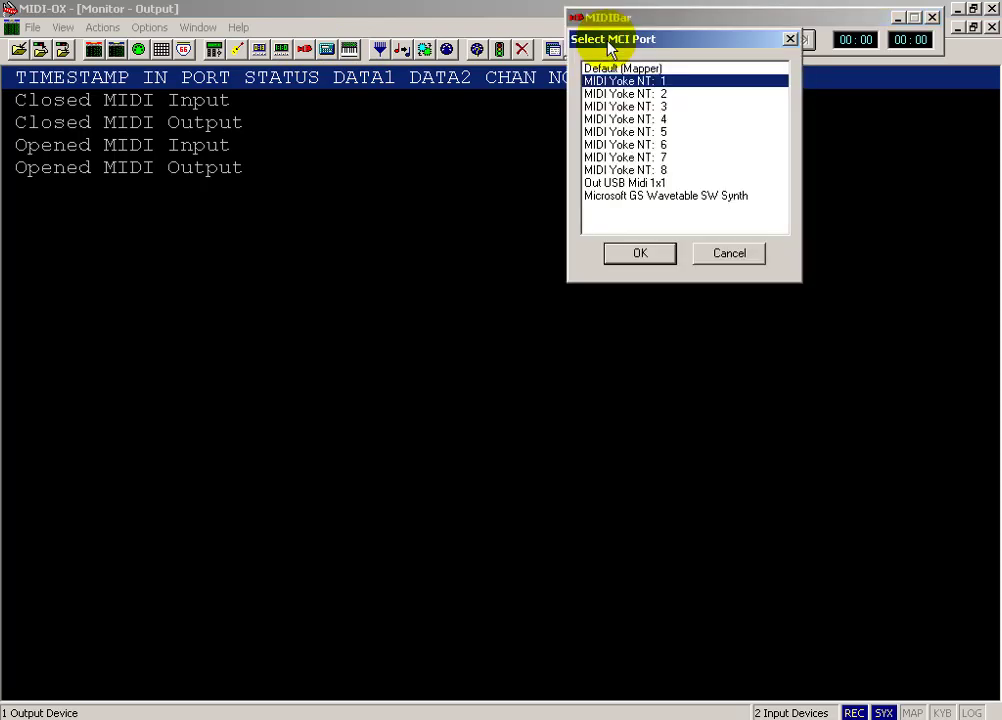
{"action": "mouse_move", "coordinate": [660, 84]}
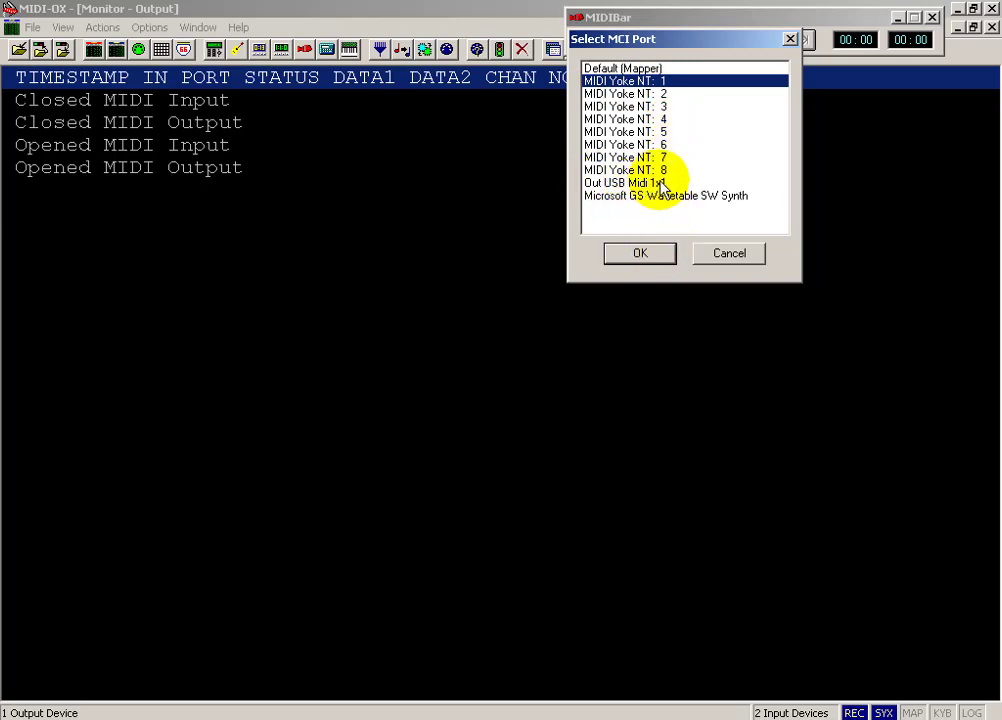
{"action": "mouse_move", "coordinate": [620, 202]}
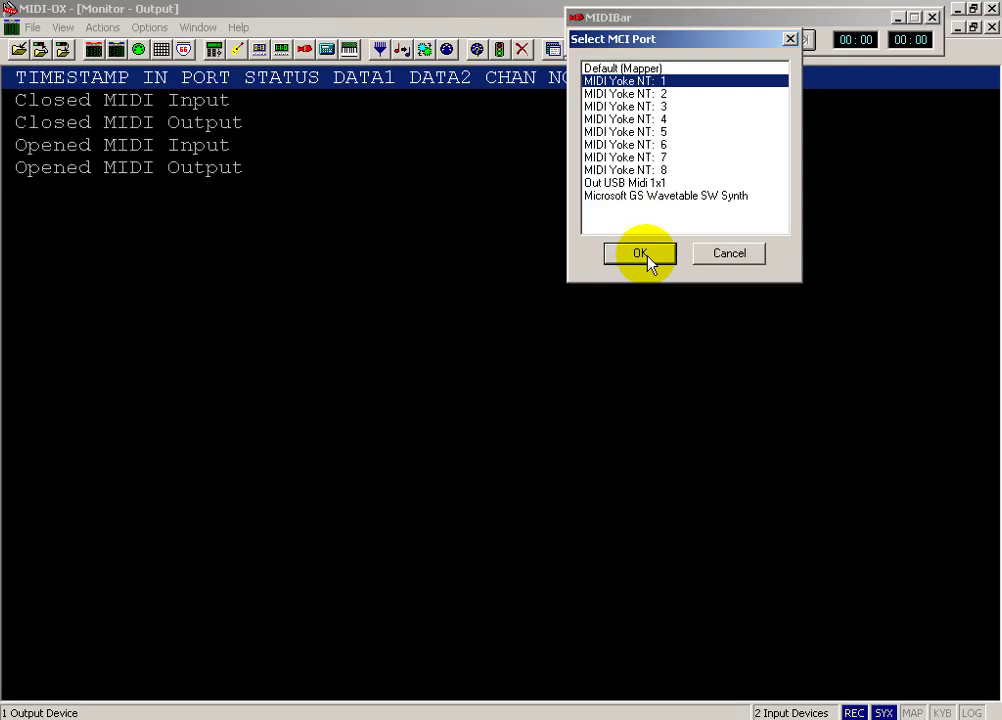
{"action": "left_click", "coordinate": [640, 252]}
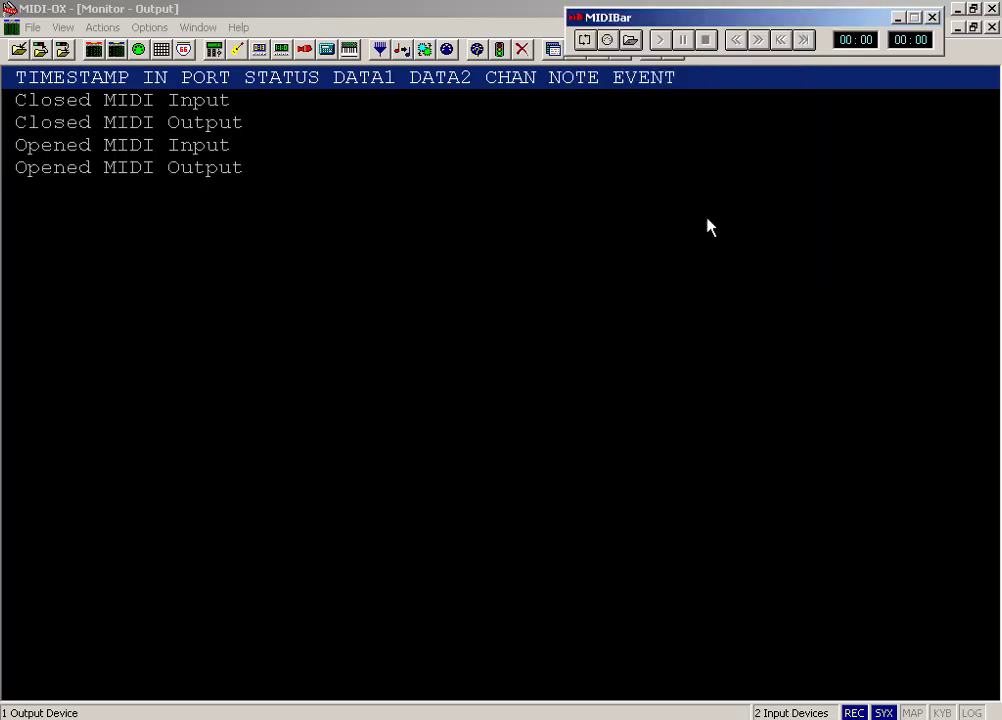